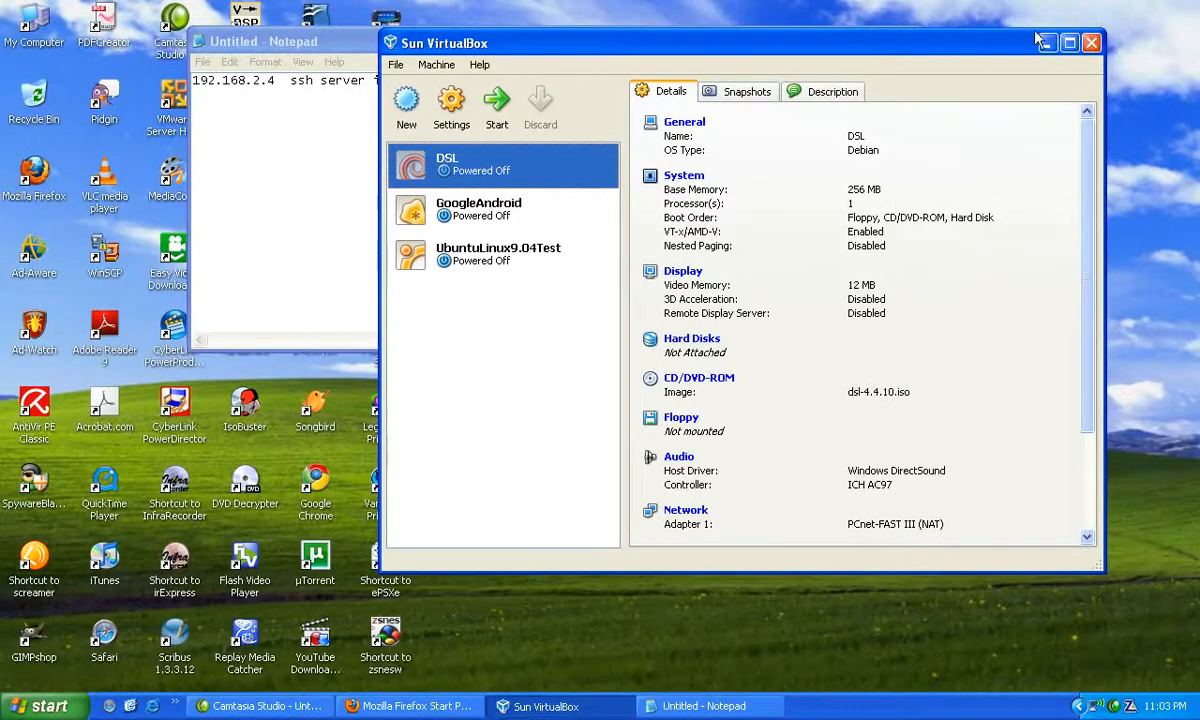
pyautogui.moveTo(496, 104)
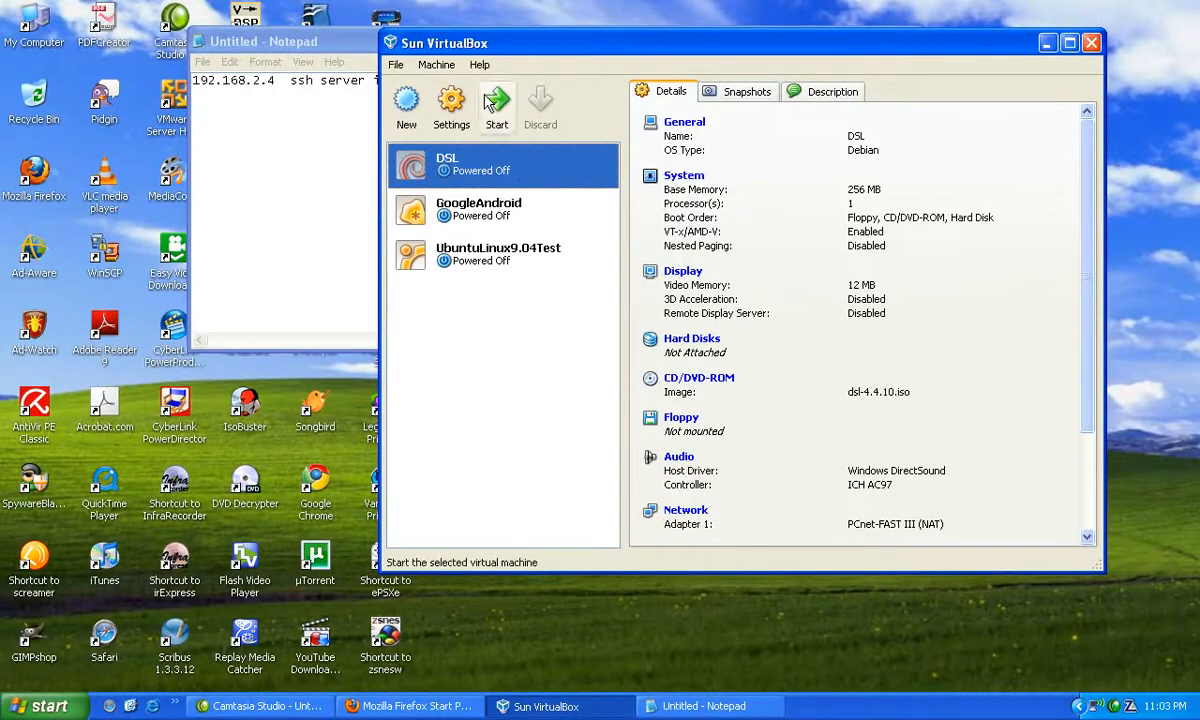
# Start the DSL virtual machine from the VirtualBox toolbar
pyautogui.click(496, 104)
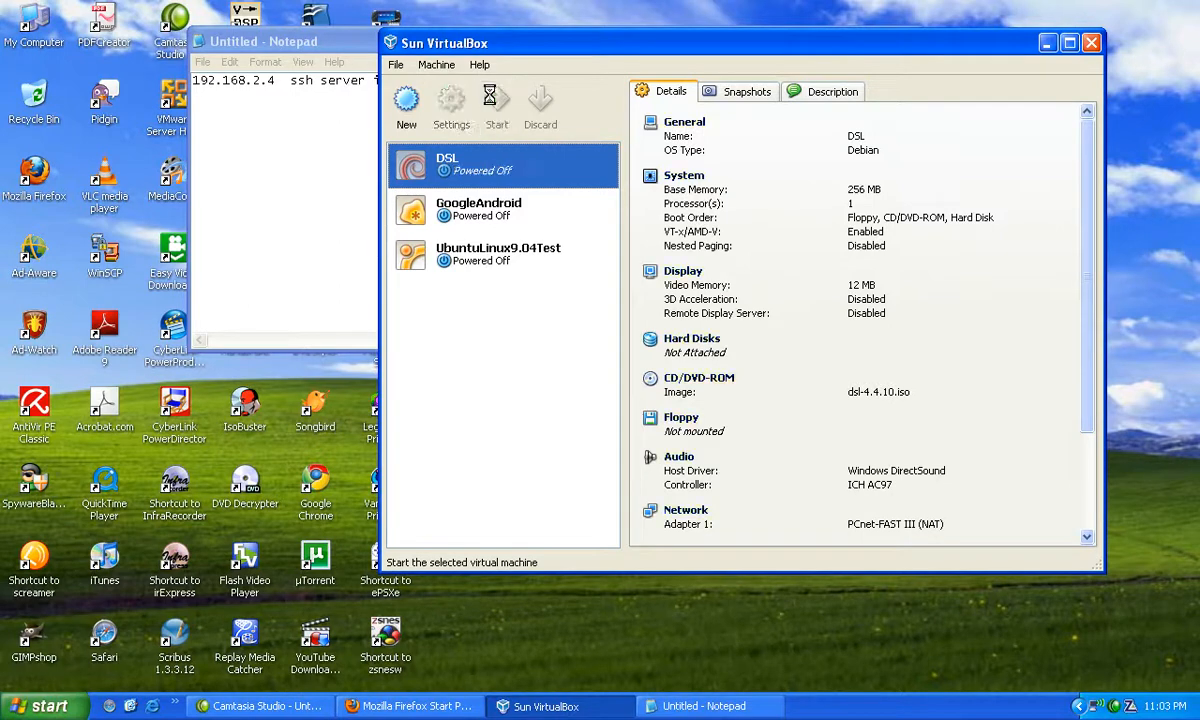
pyautogui.click(496, 104)
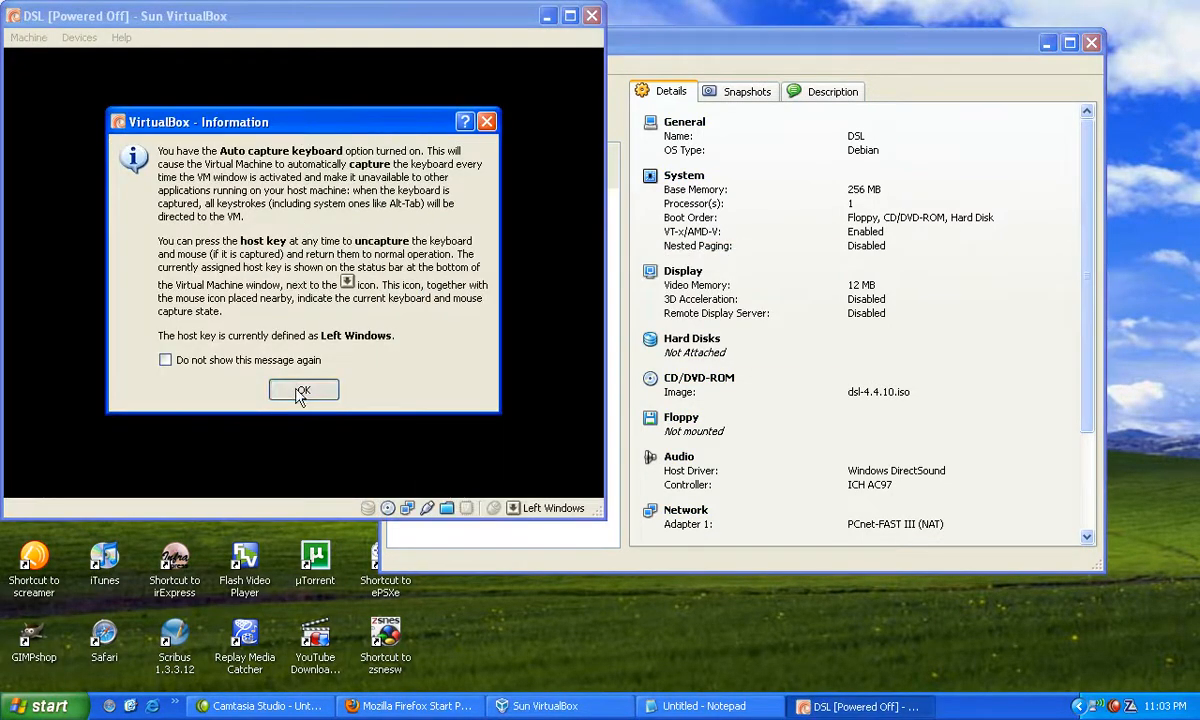
# Dismiss the keyboard-capture and colour-depth notices while DSL boots to its desktop
pyautogui.click(304, 390)
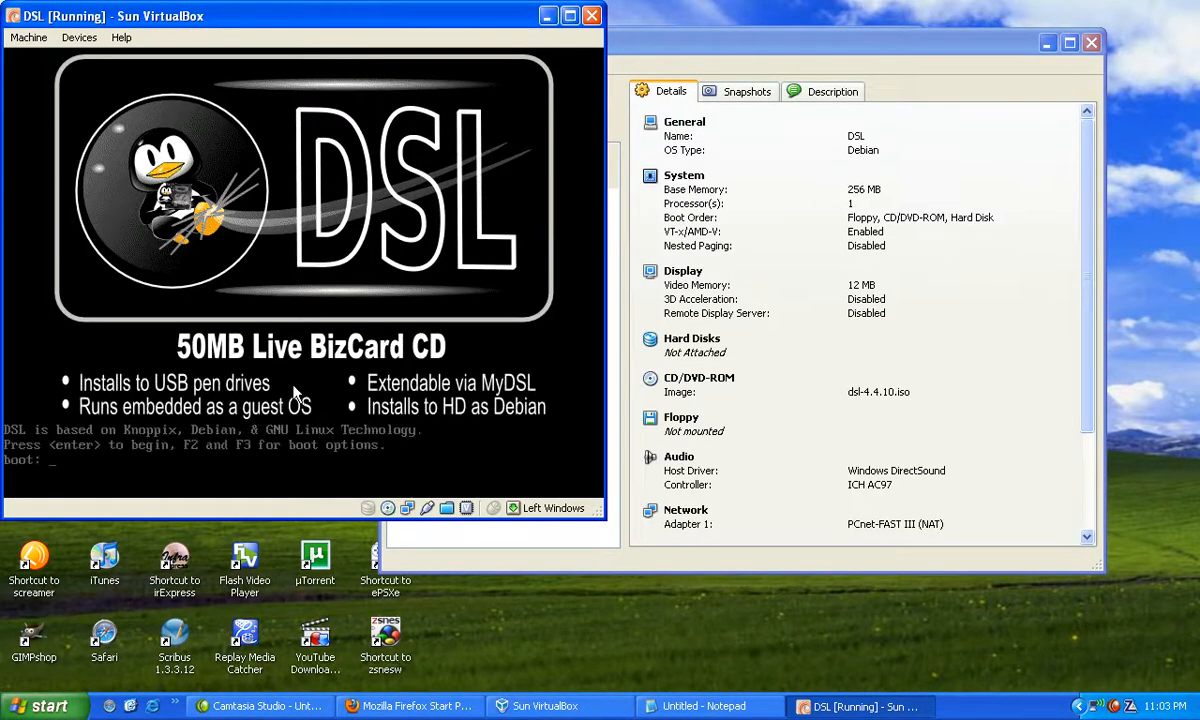
pyautogui.moveTo(284, 380)
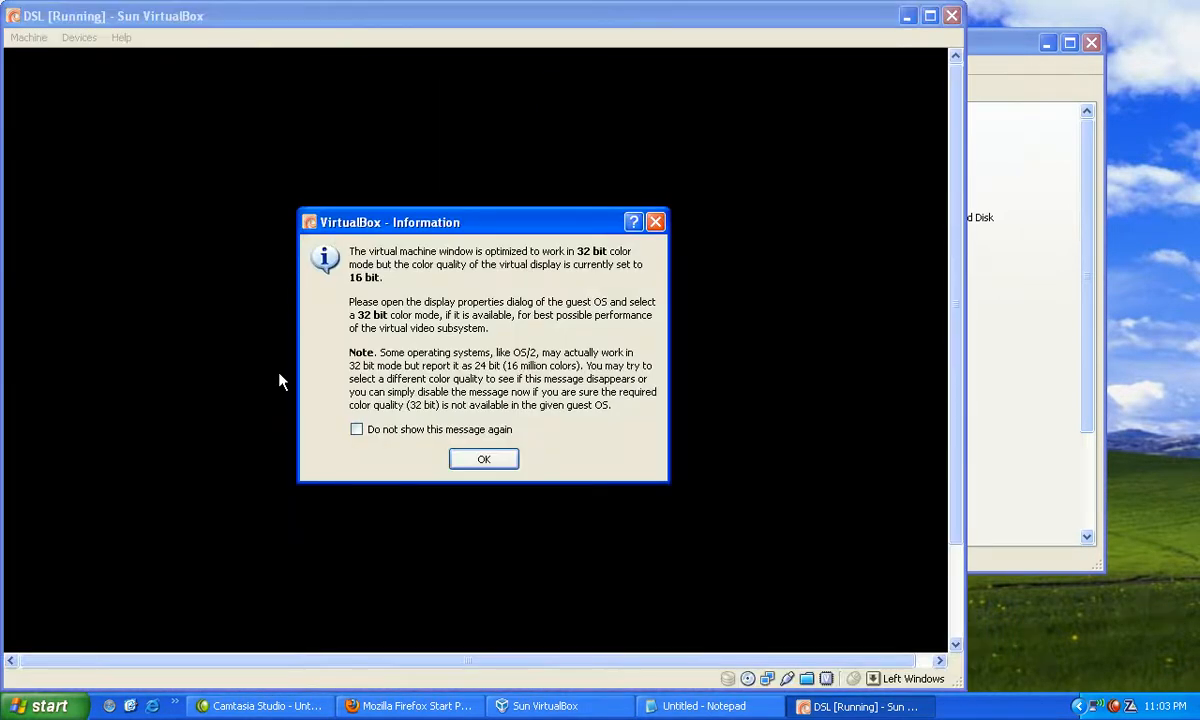
pyautogui.click(484, 458)
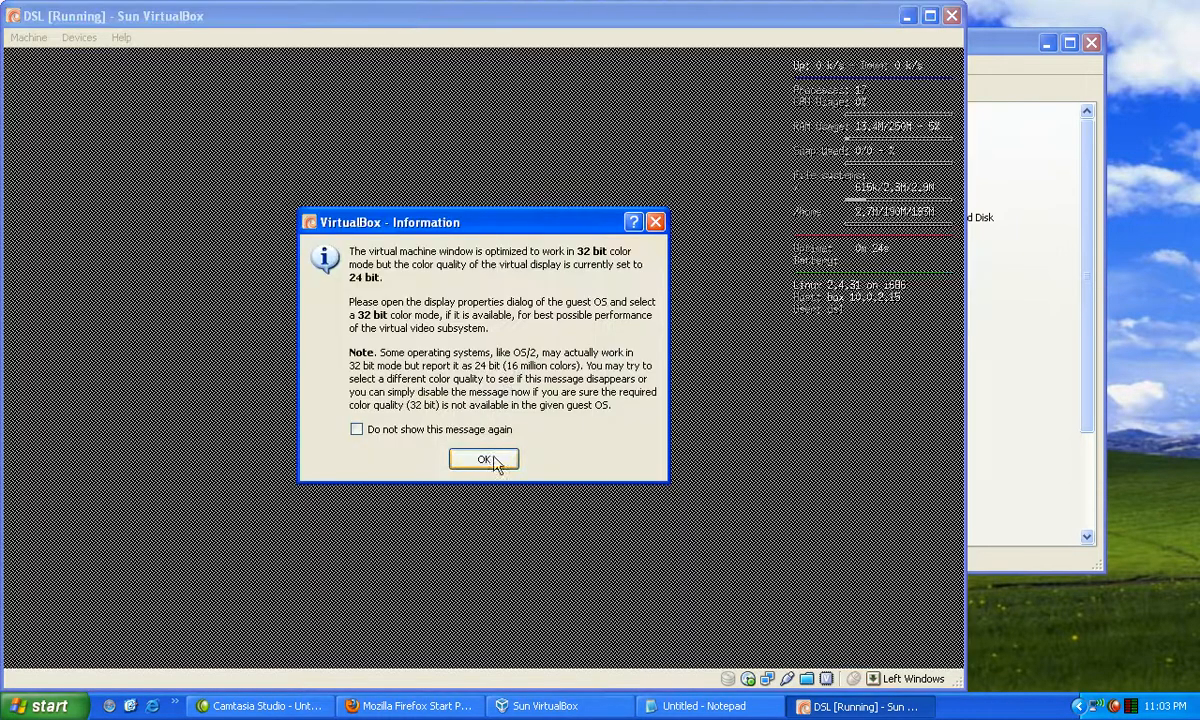
pyautogui.click(484, 458)
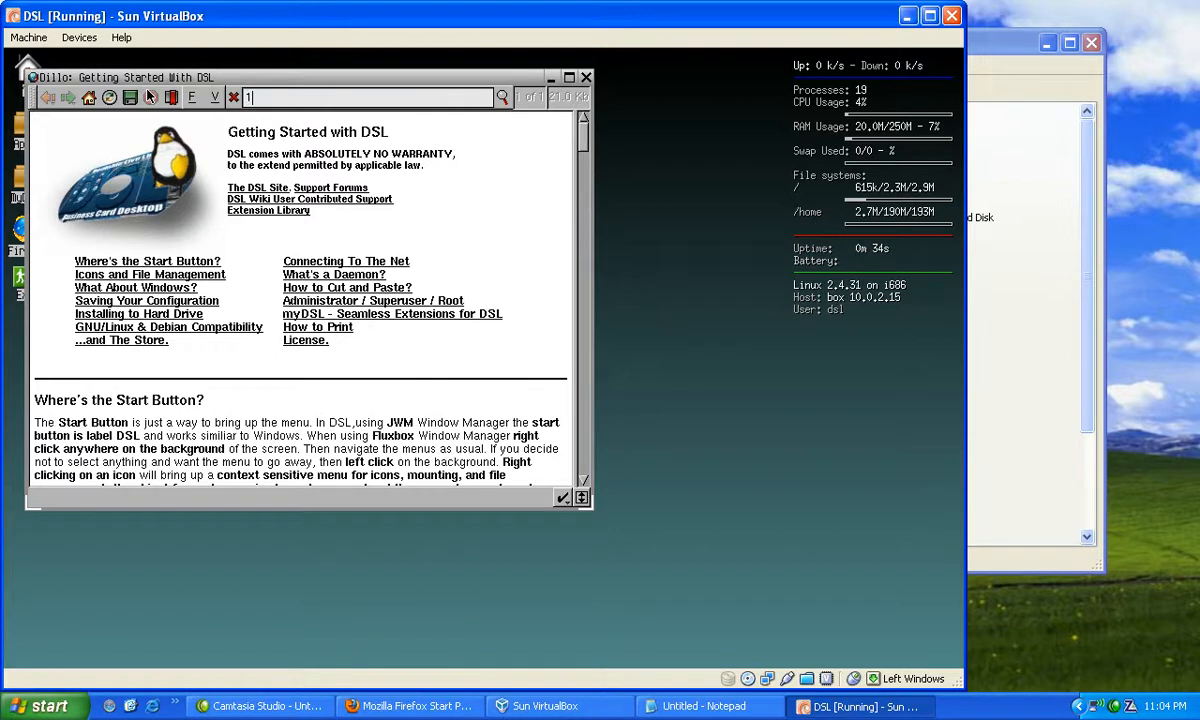
# Load 192.168.2.4 in the browser and cancel the login prompt, leaving Authorization Required
pyautogui.write('92')
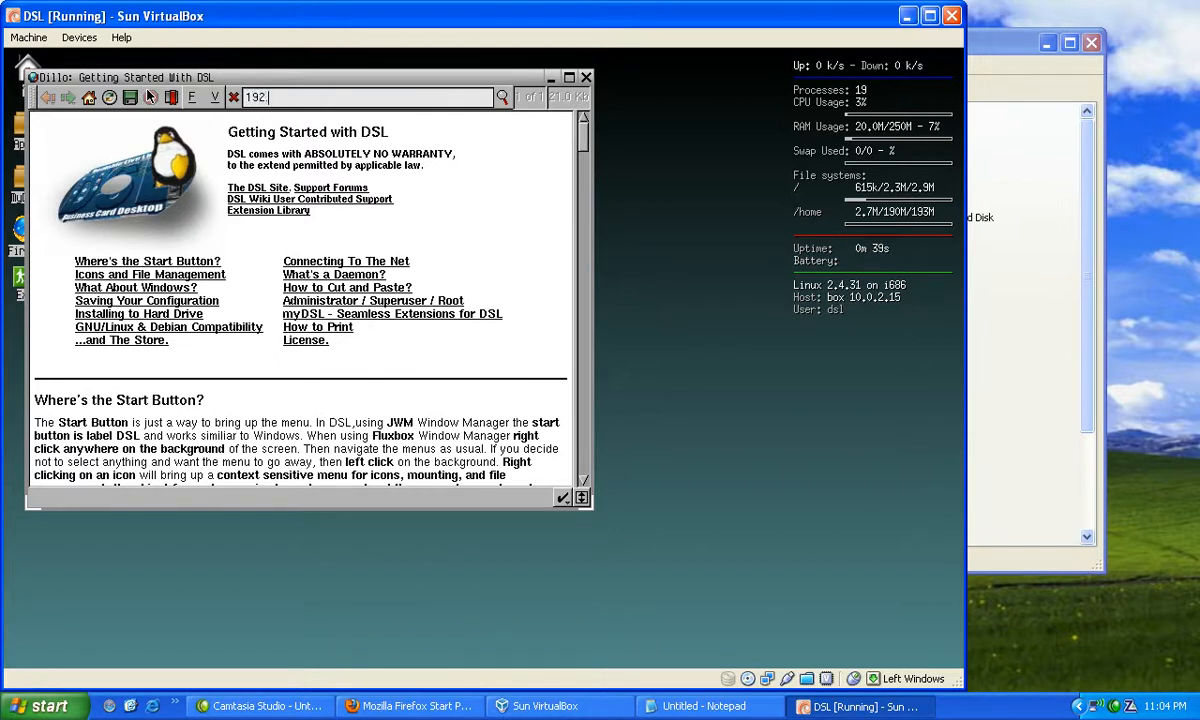
pyautogui.write('.166')
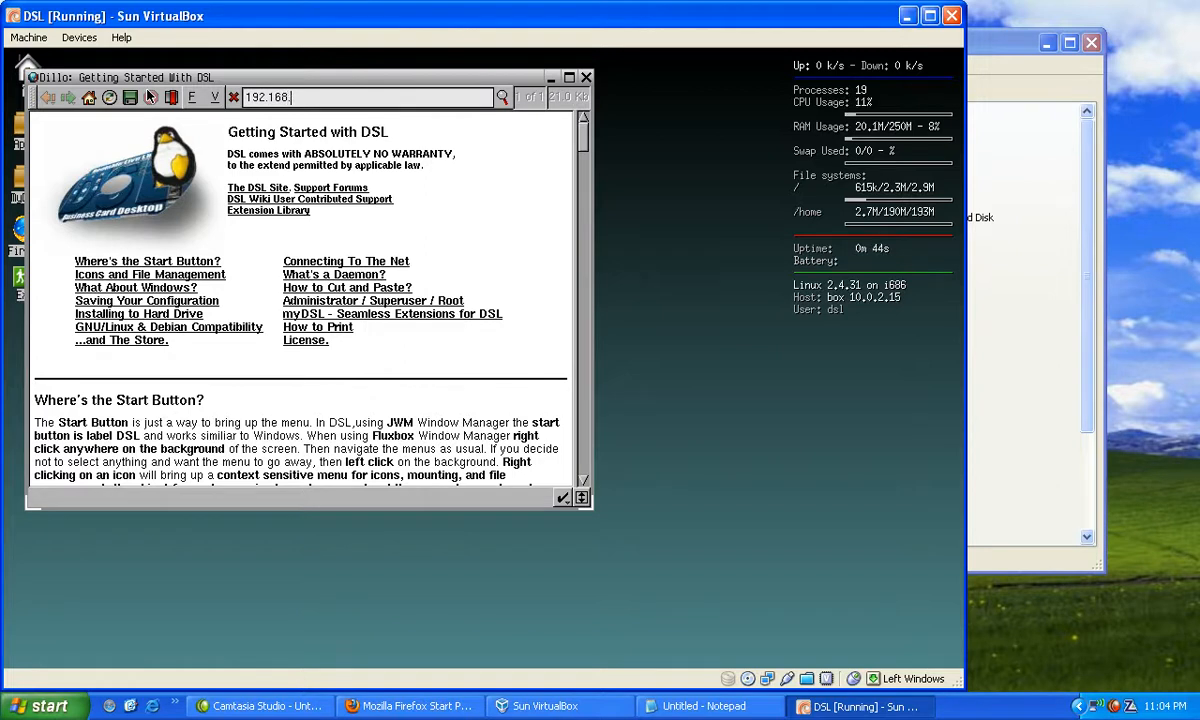
pyautogui.write('2.')
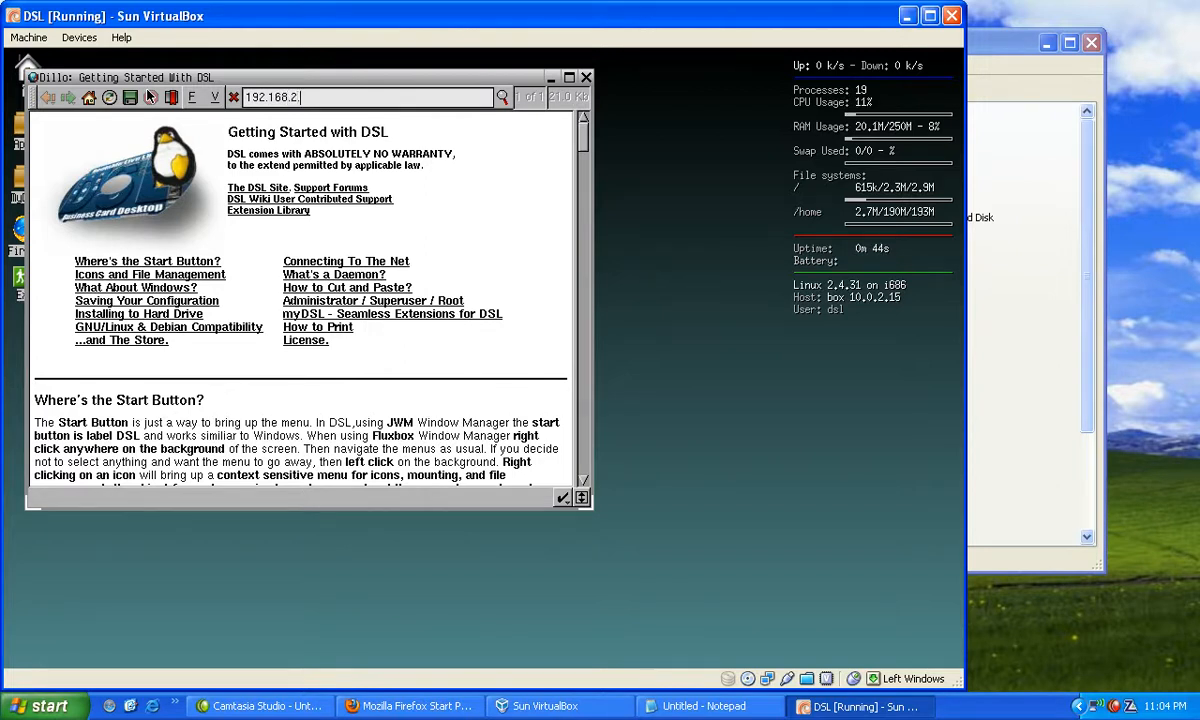
pyautogui.press('Return')
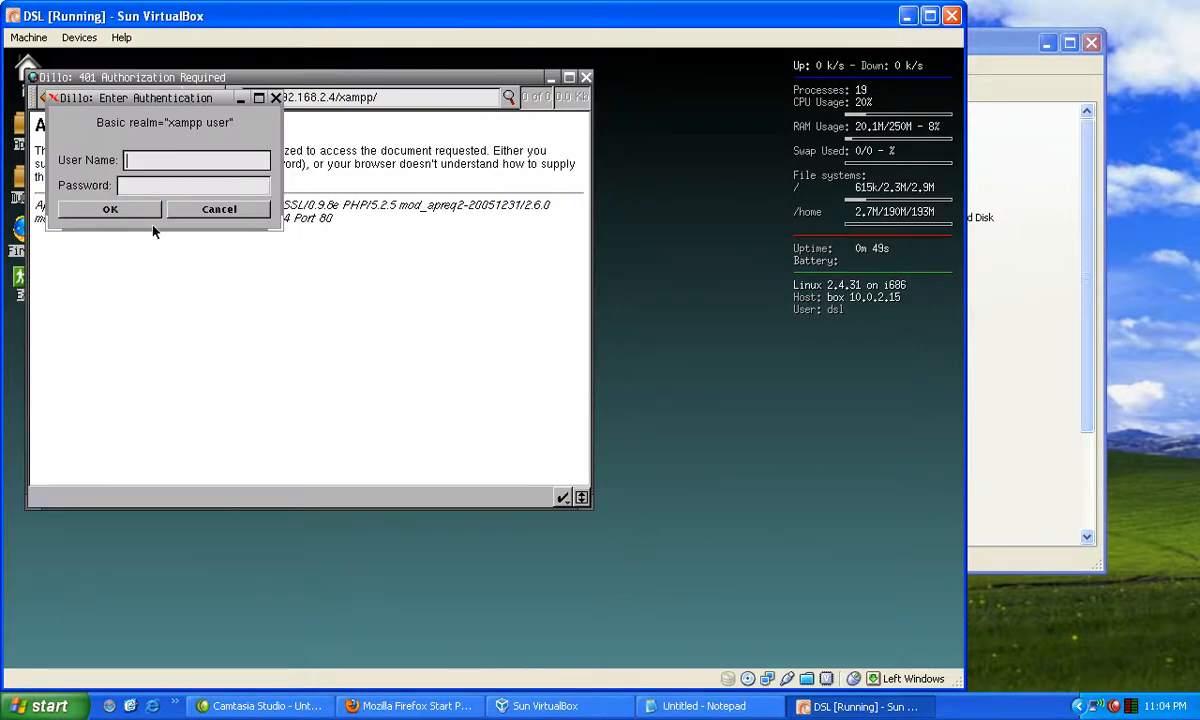
pyautogui.click(220, 210)
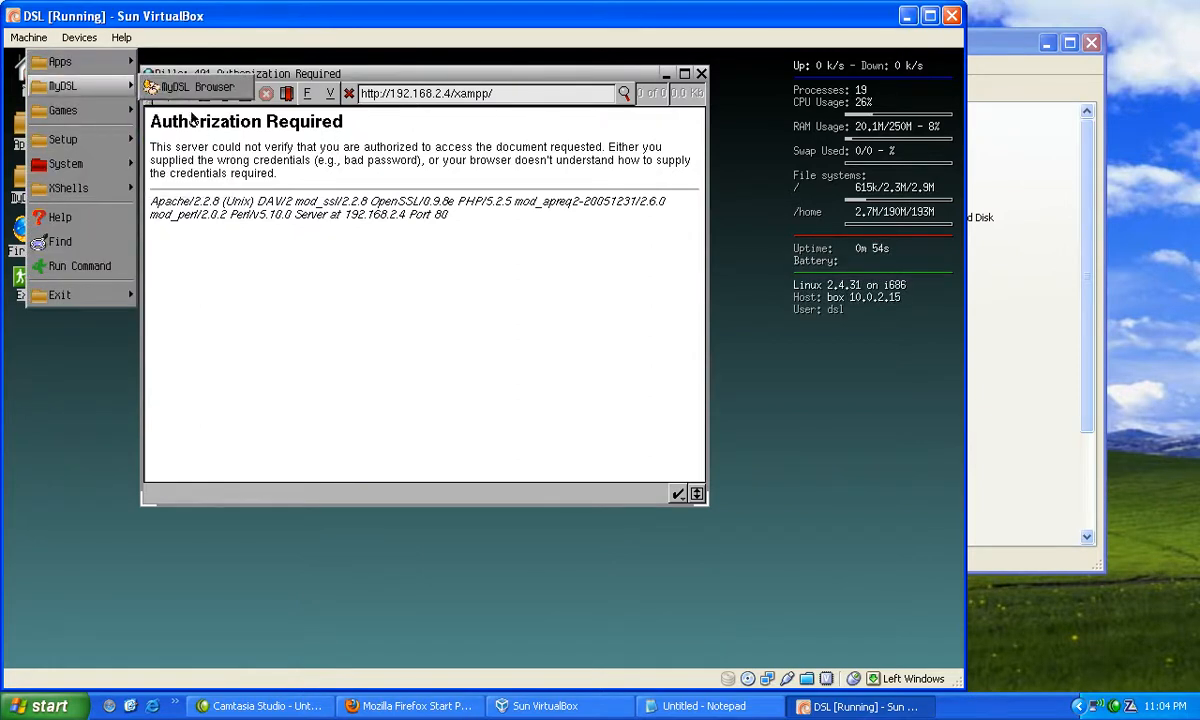
pyautogui.click(176, 188)
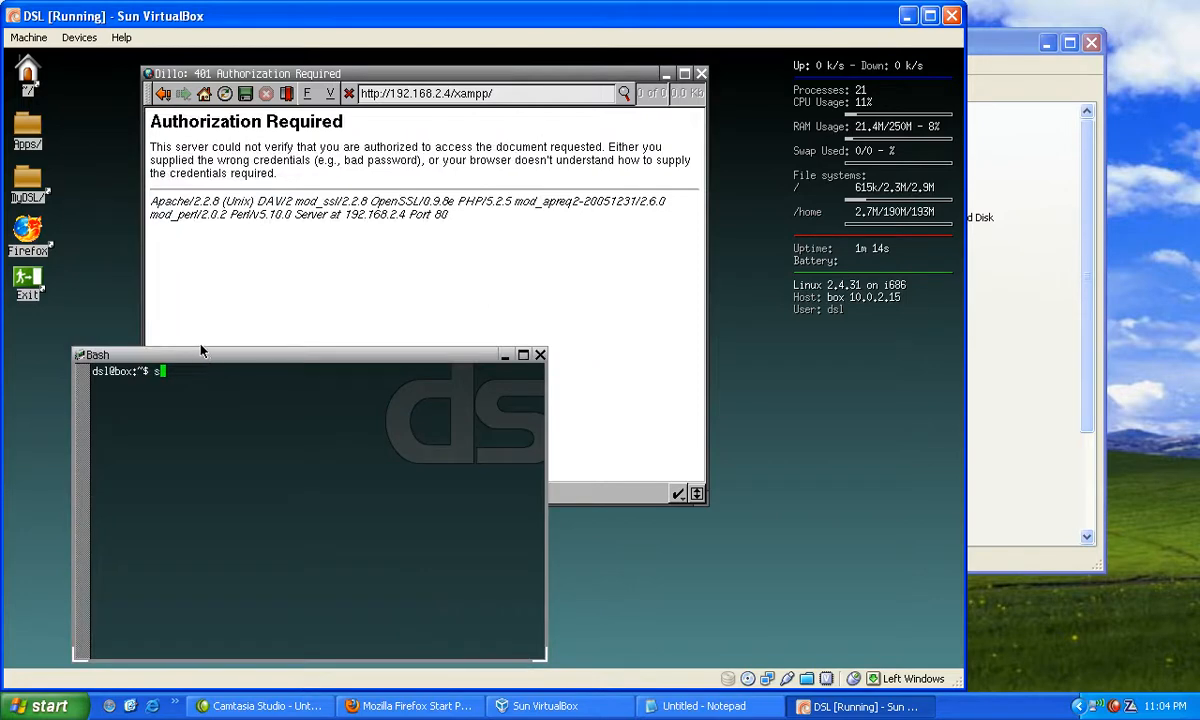
pyautogui.write('sh')
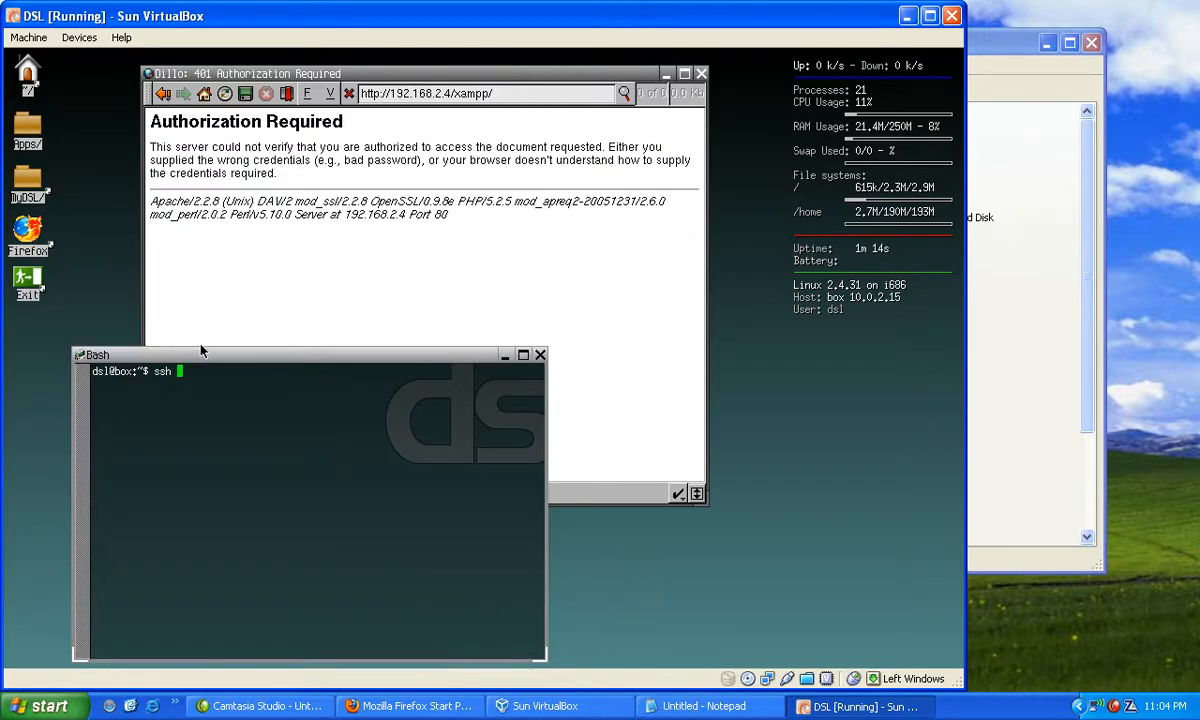
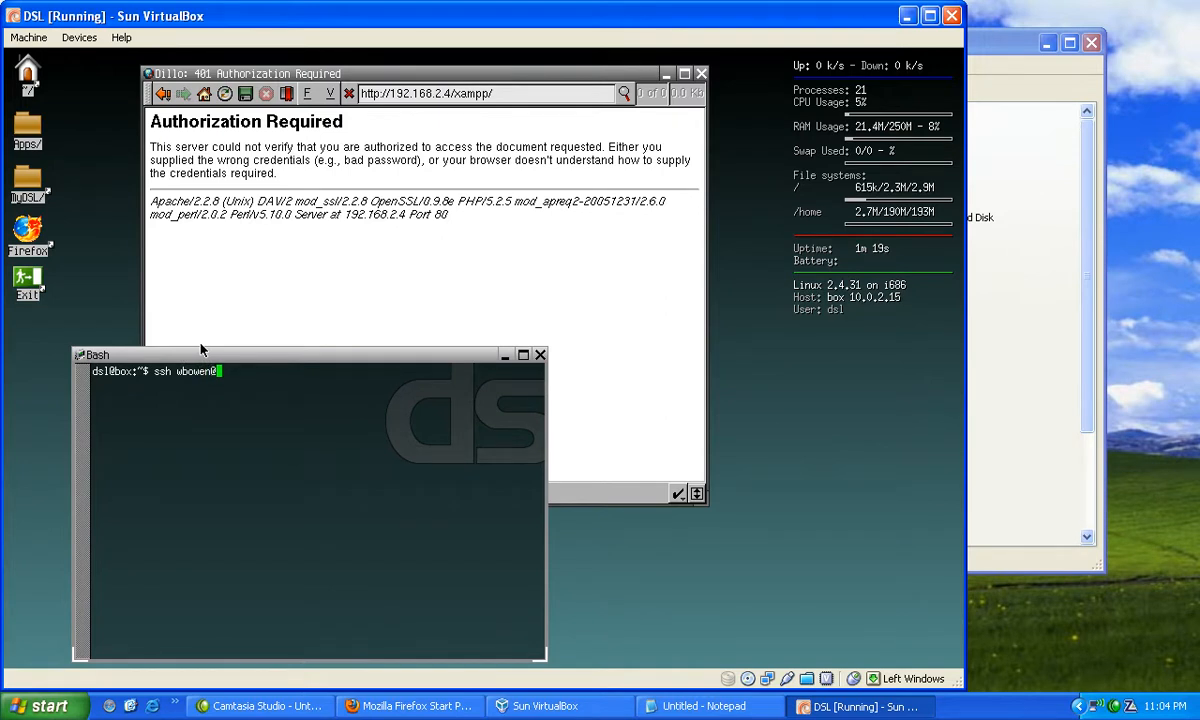
pyautogui.write('@192')
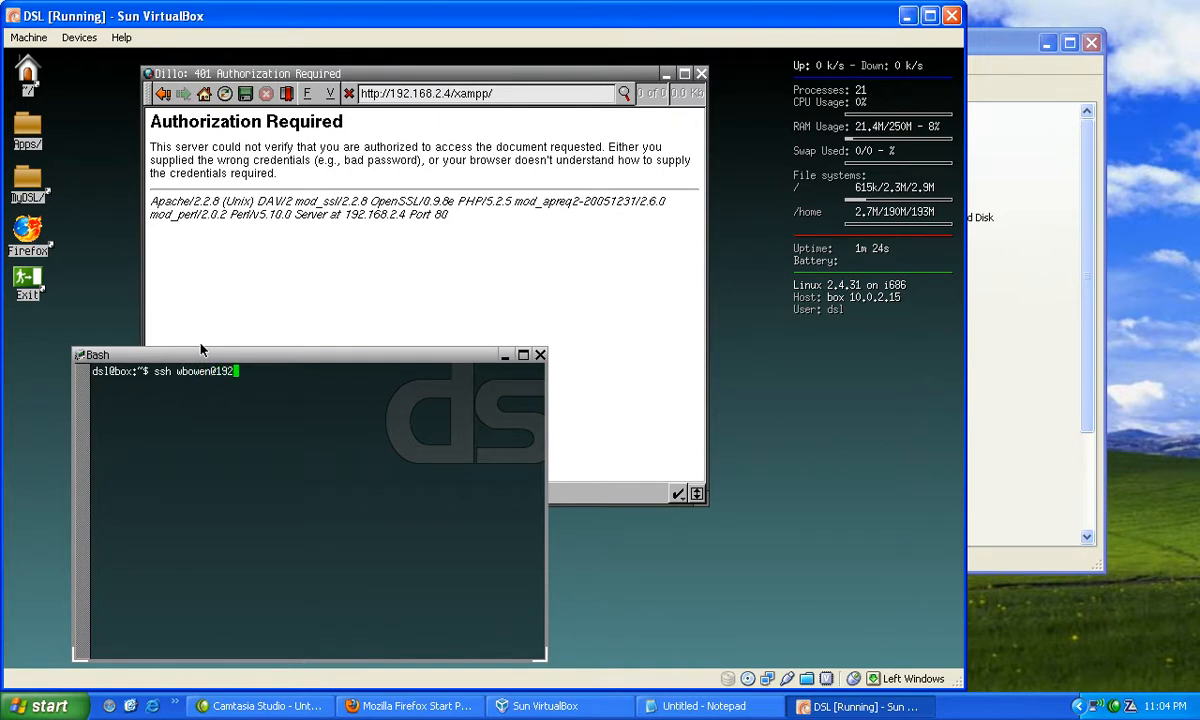
pyautogui.write('.168')
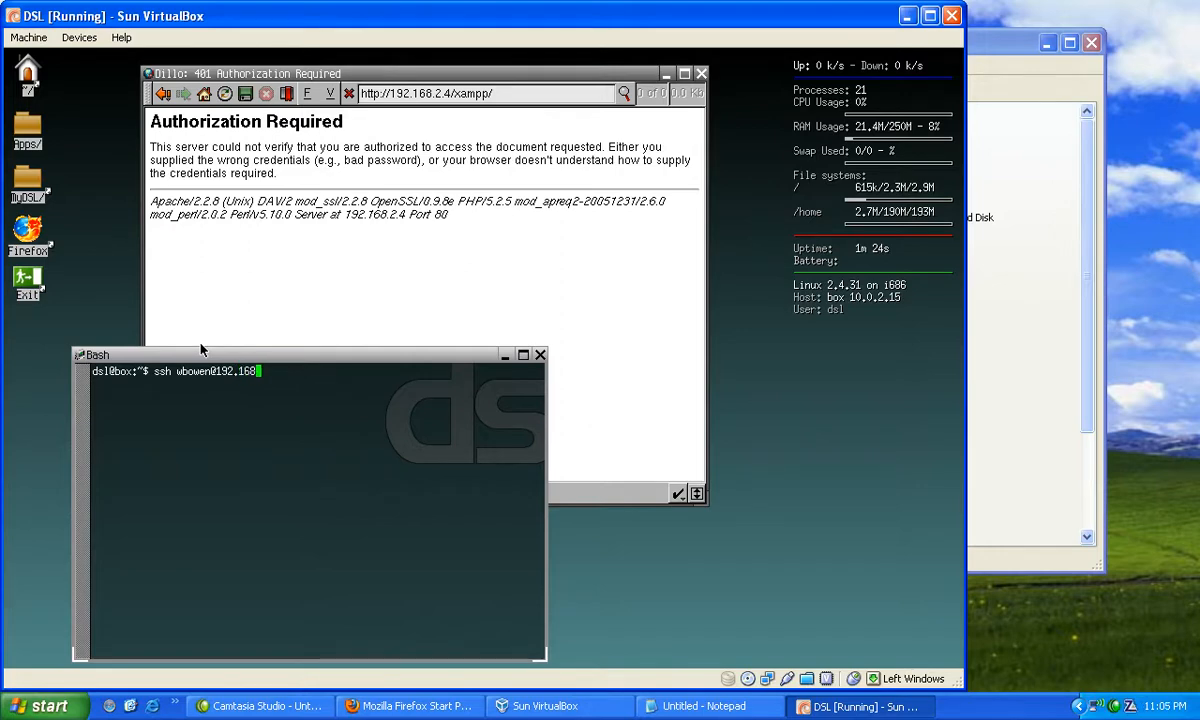
pyautogui.write('2.')
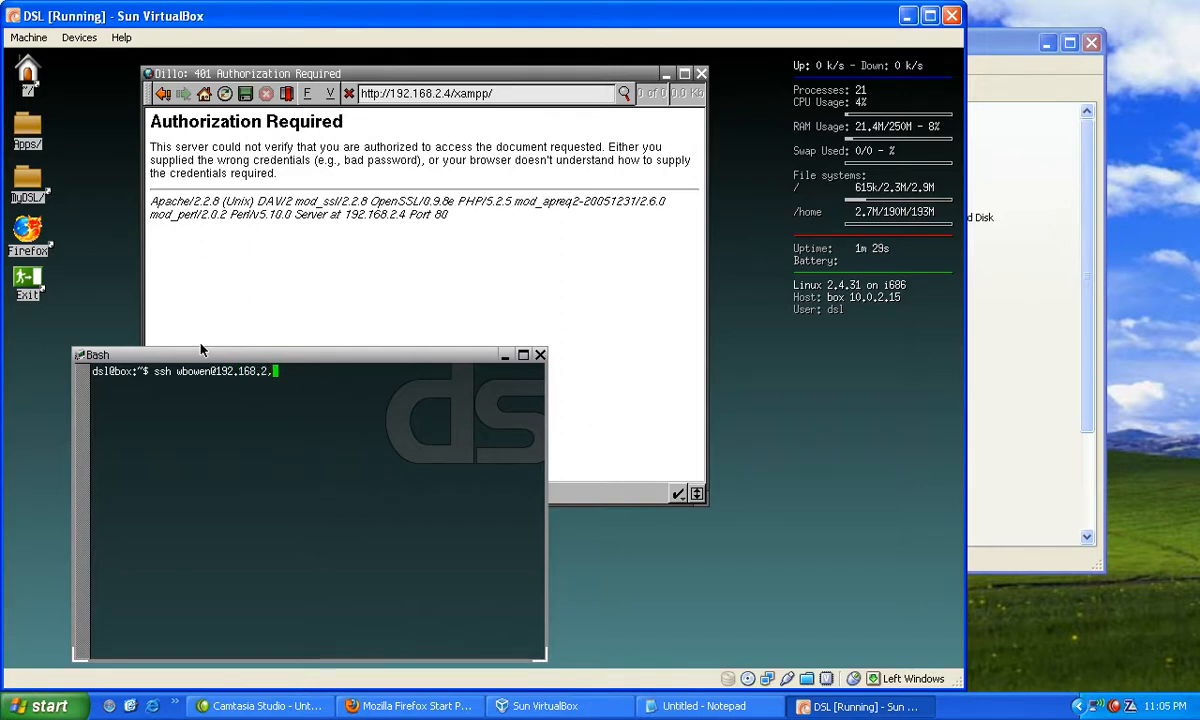
pyautogui.write('4')
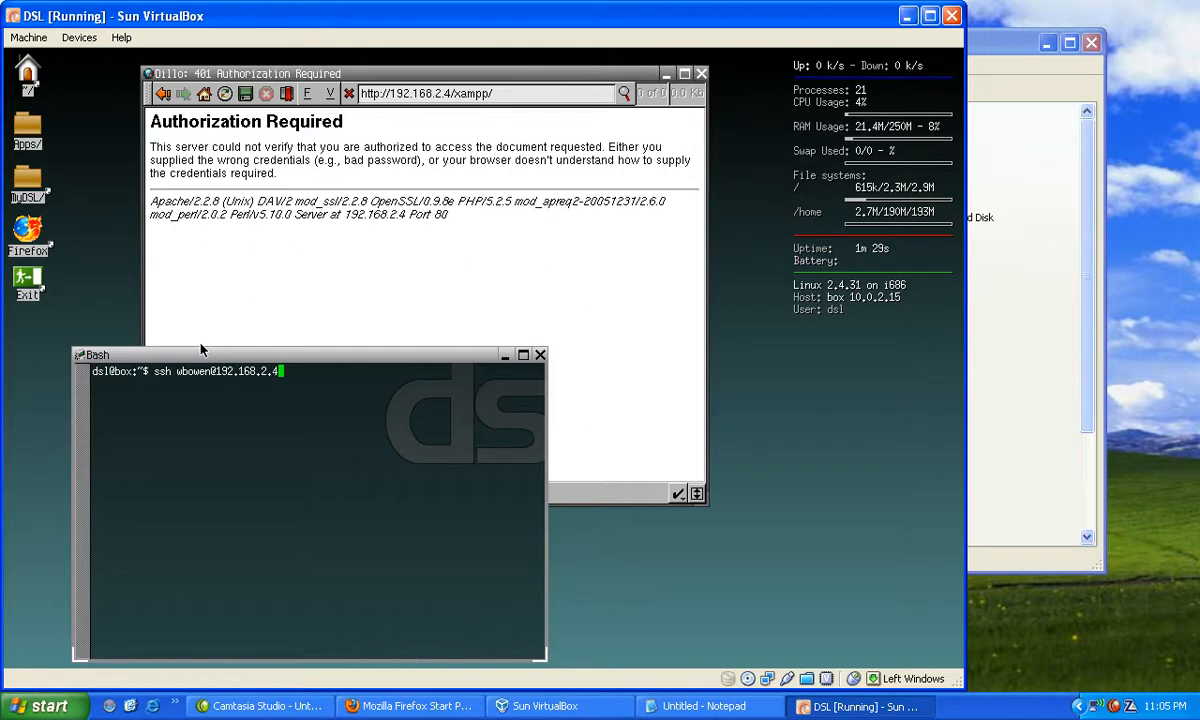
pyautogui.press('Return')
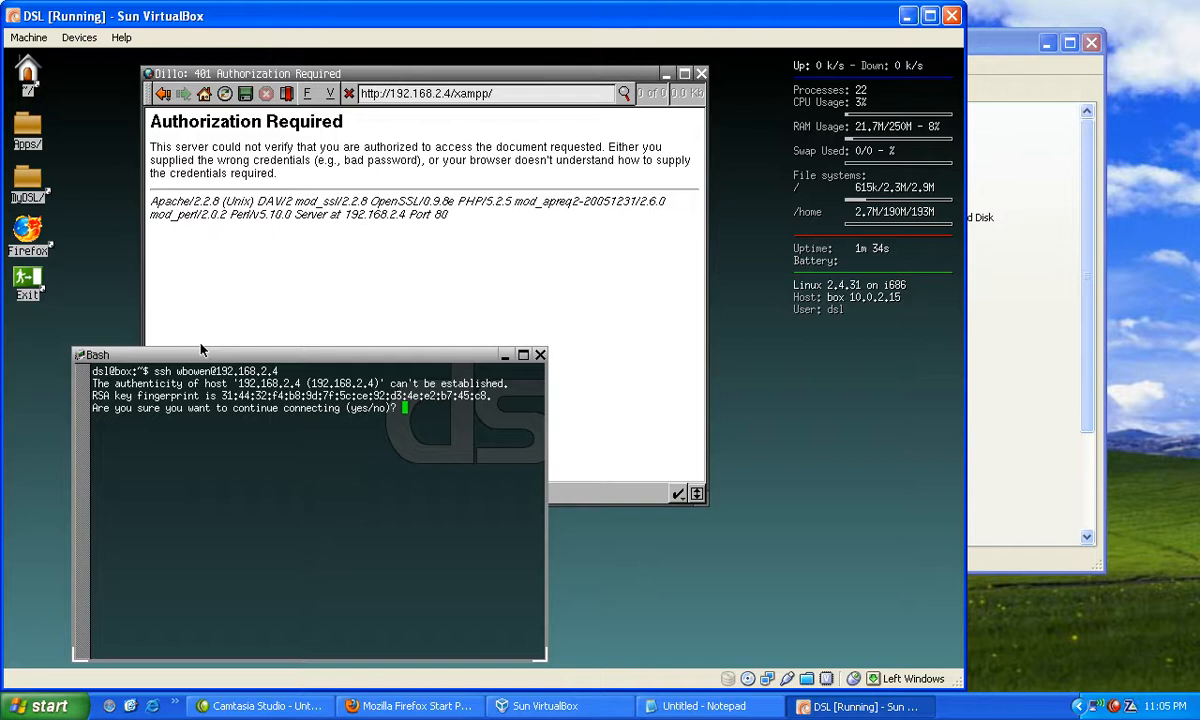
# Answer yes to the host key, log in with the password and run dir on the remote home
pyautogui.write('yes')
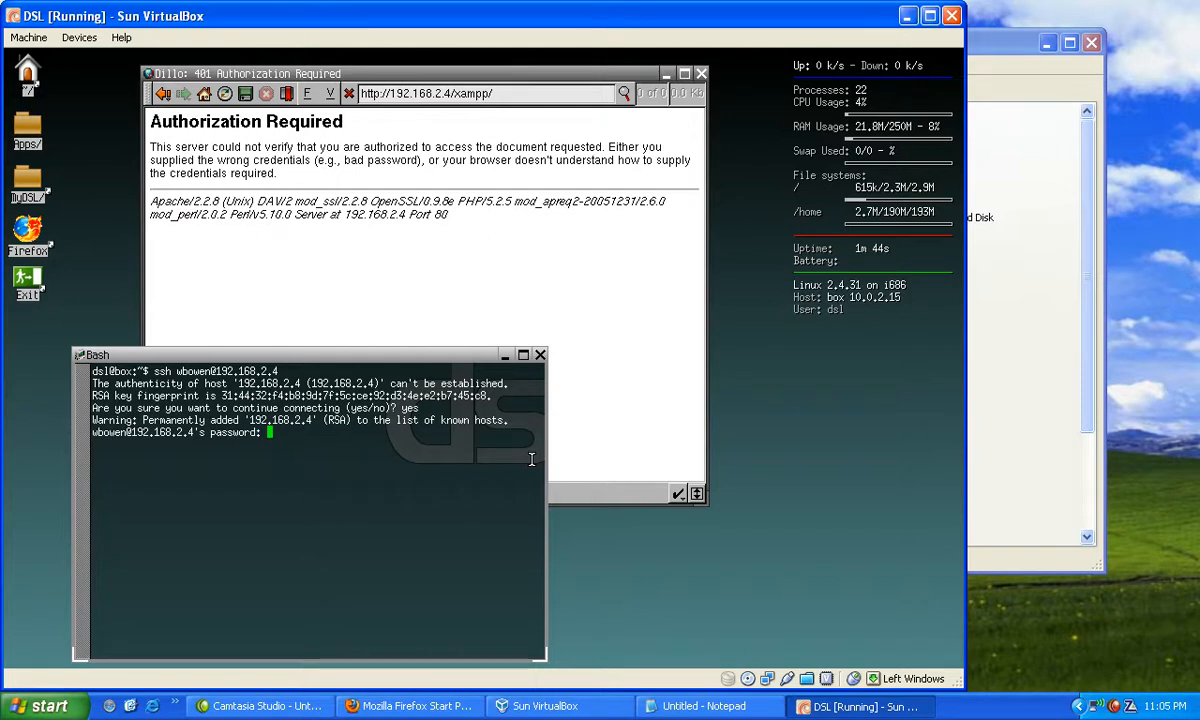
pyautogui.press('Return')
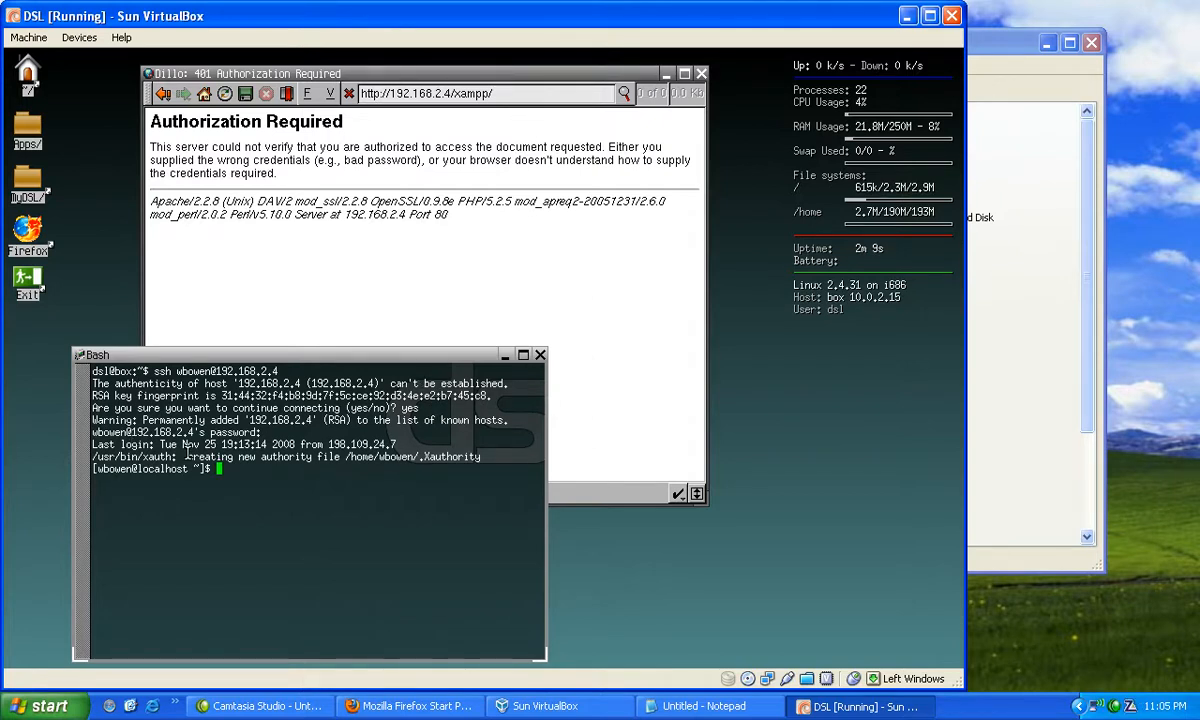
pyautogui.write('d')
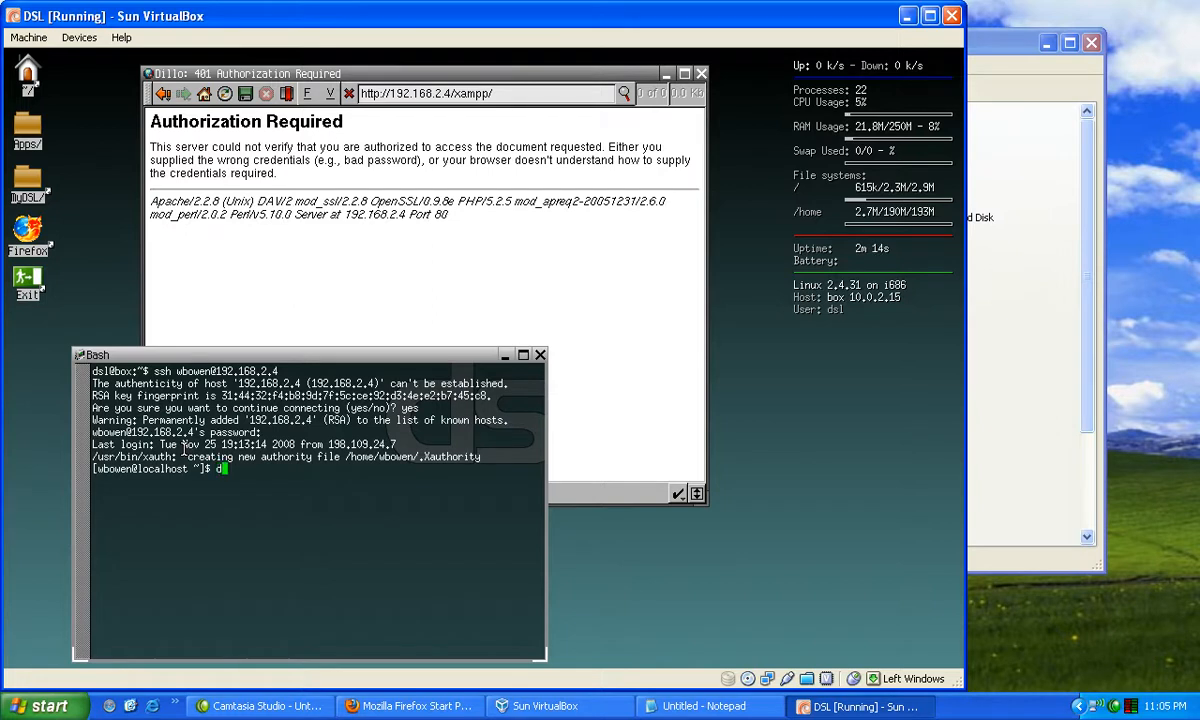
pyautogui.press('Return')
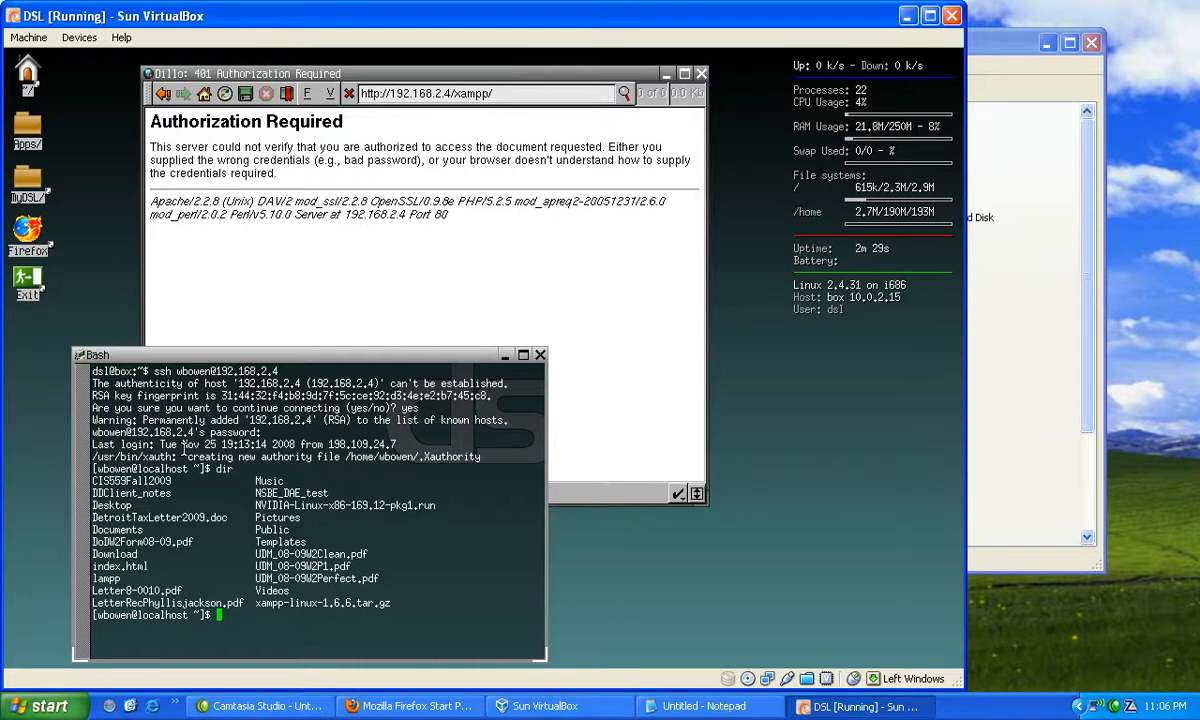
# Run exit to close the SSH session to 192.168.2.4
pyautogui.write('exit')
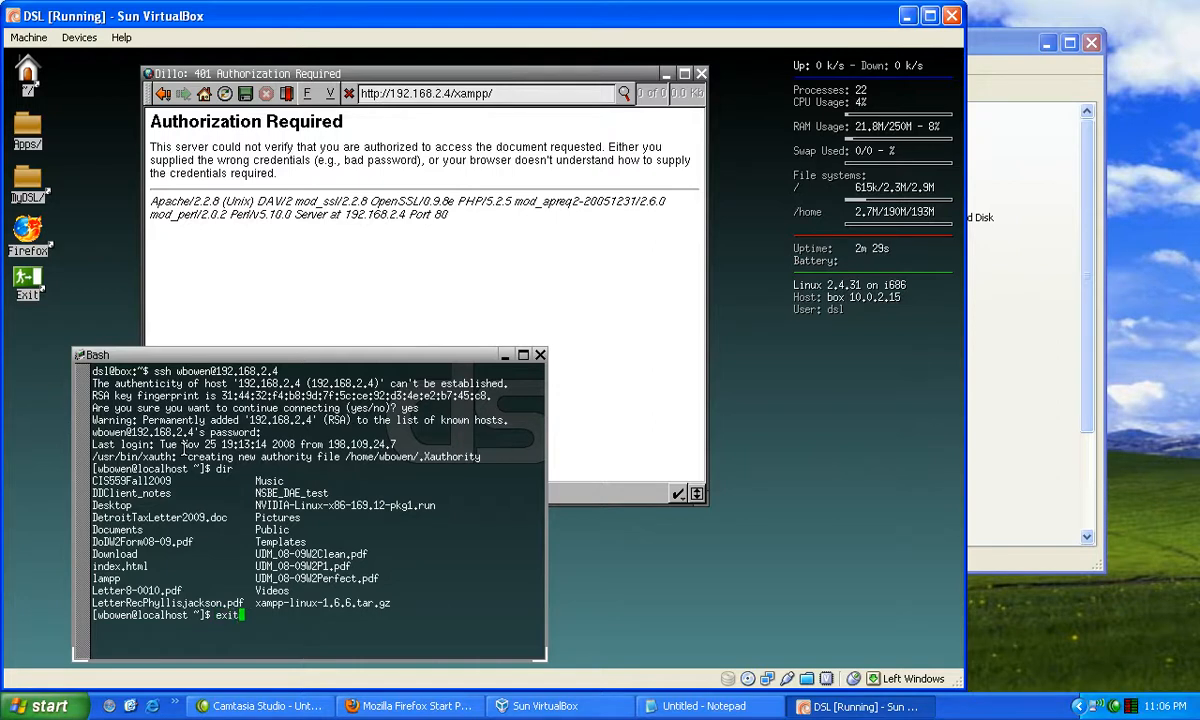
pyautogui.press('Return')
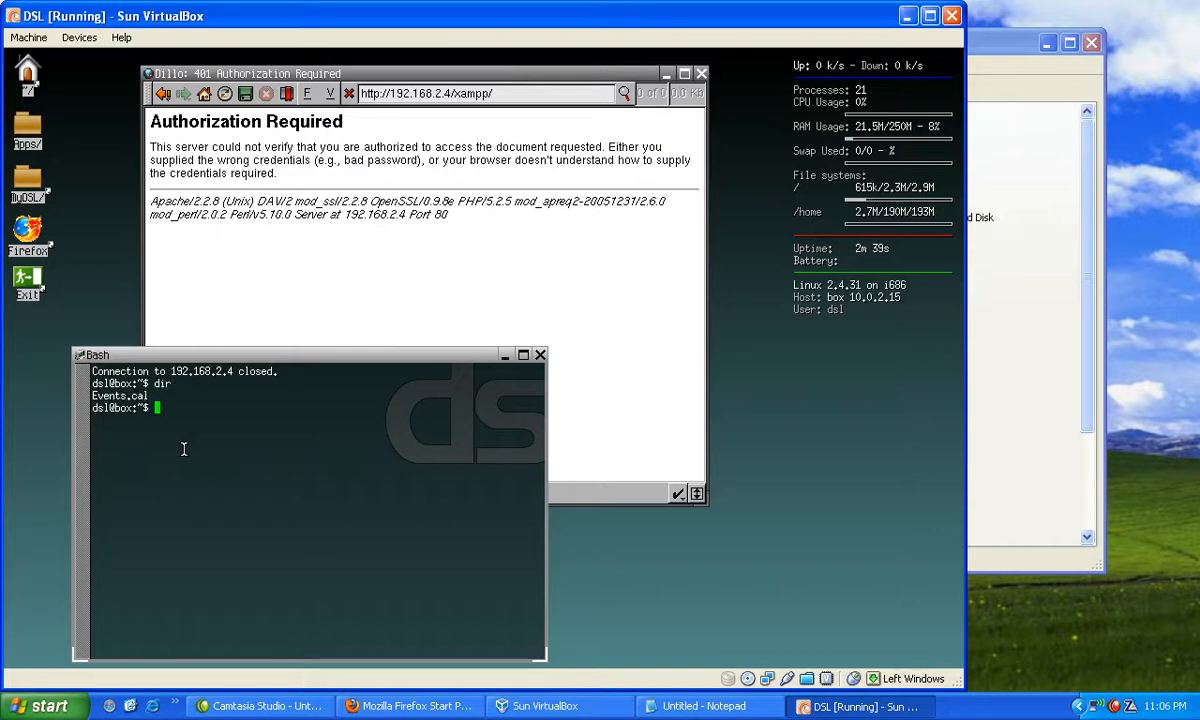
# Run cd then dir in the local shell, showing Events.cal, and open the home folder icon
pyautogui.write('c')
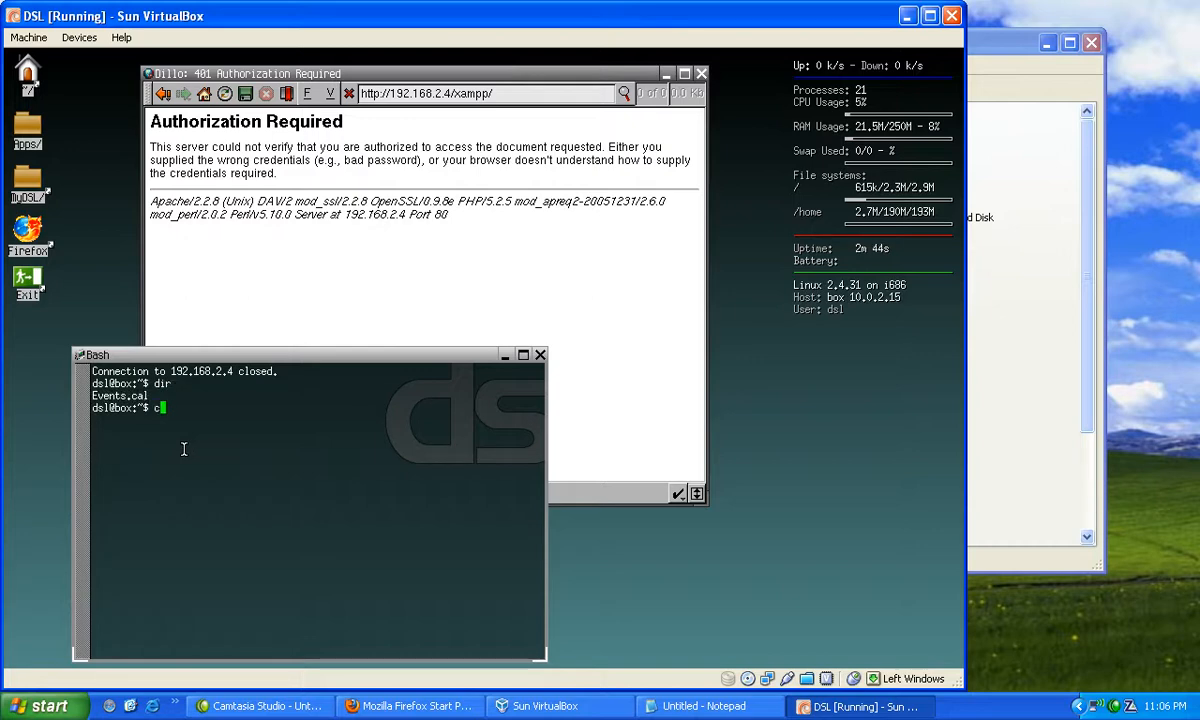
pyautogui.write('d')
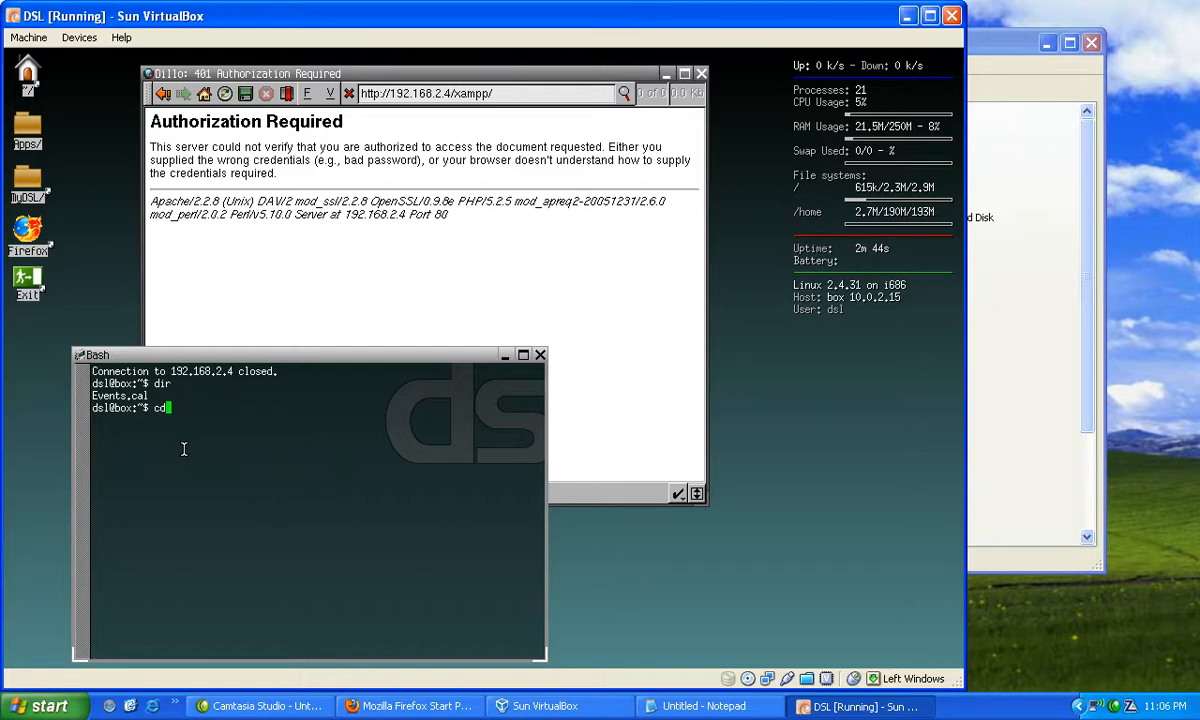
pyautogui.press('Return')
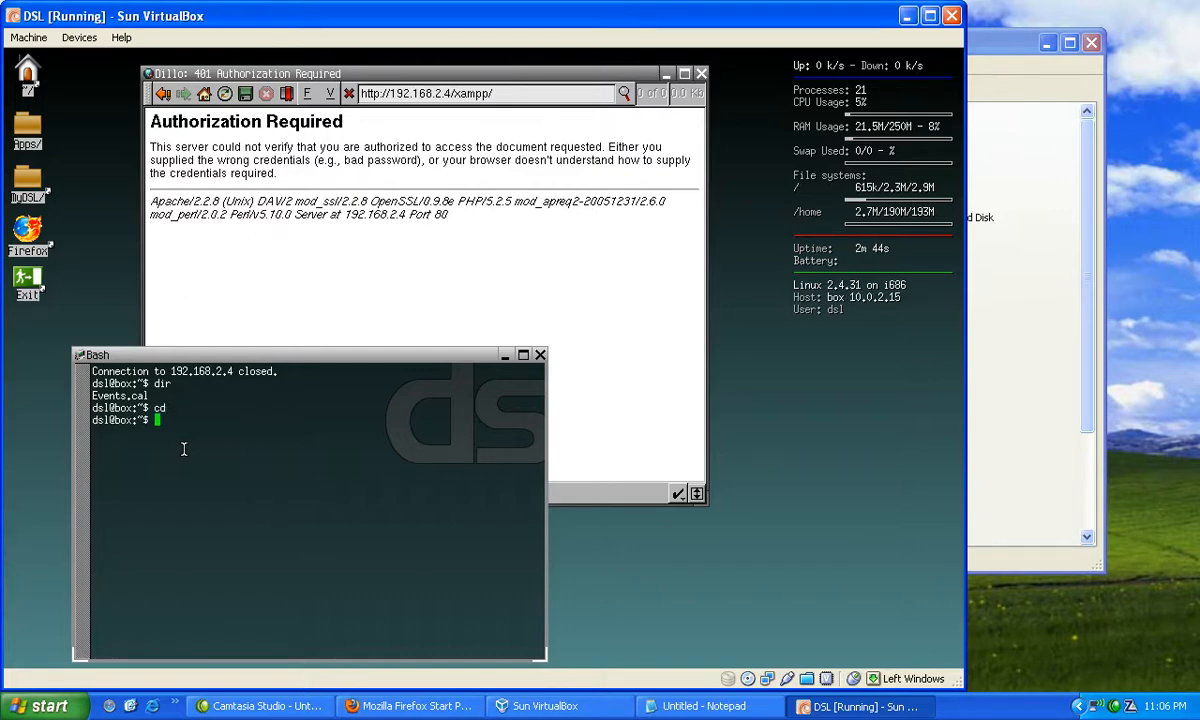
pyautogui.write('dir')
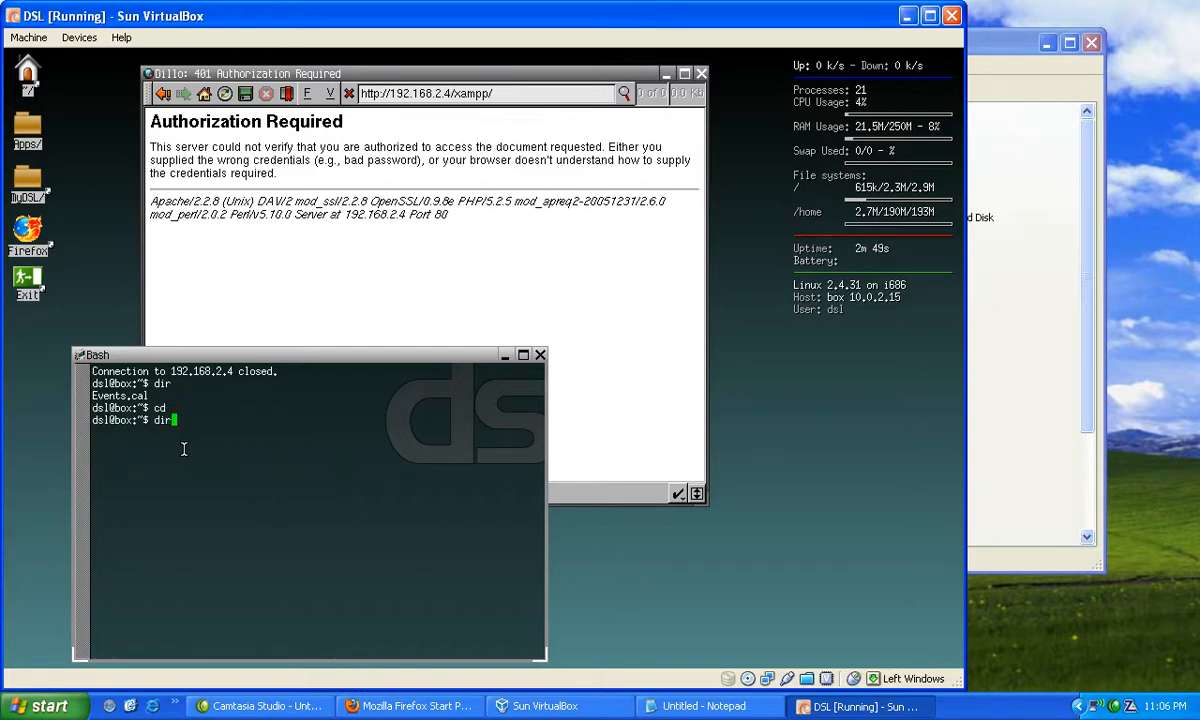
pyautogui.press('Return')
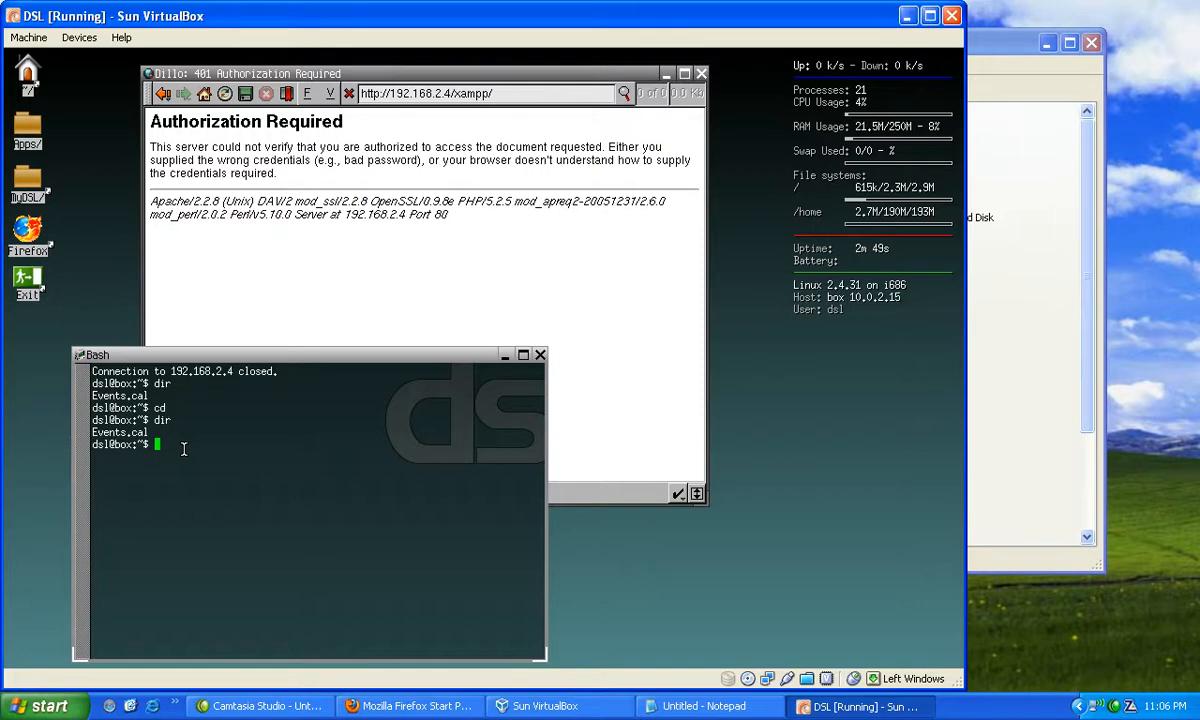
pyautogui.click(540, 354)
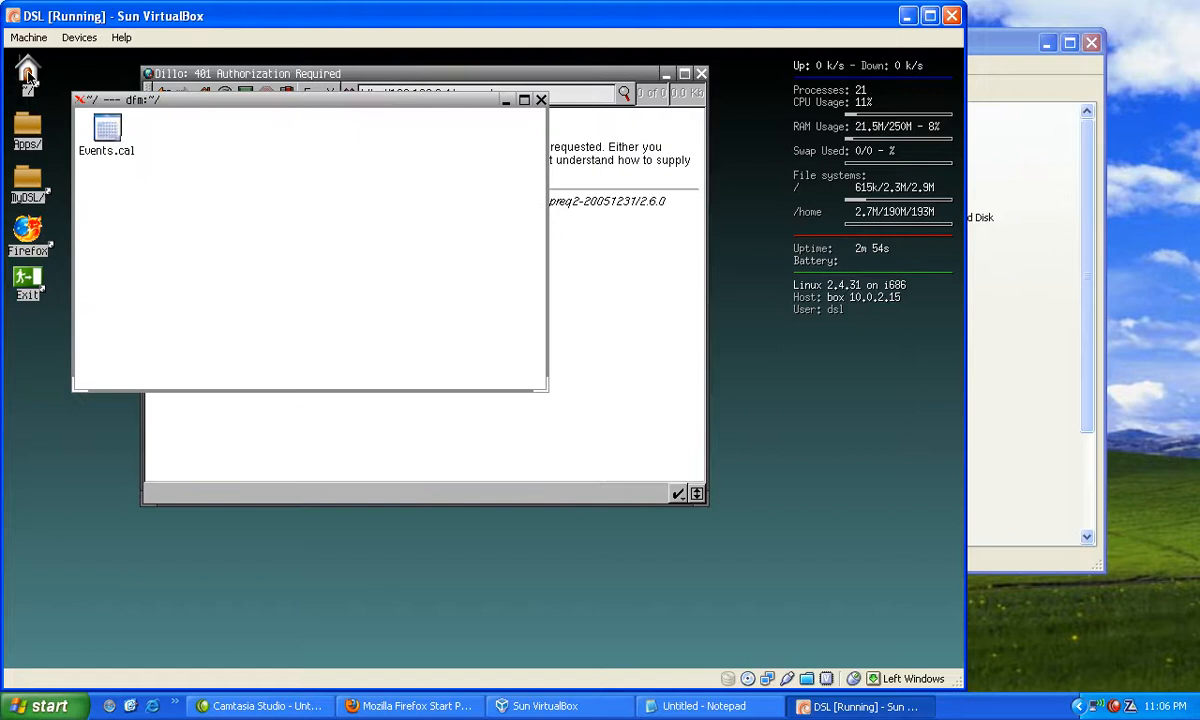
pyautogui.moveTo(130, 136)
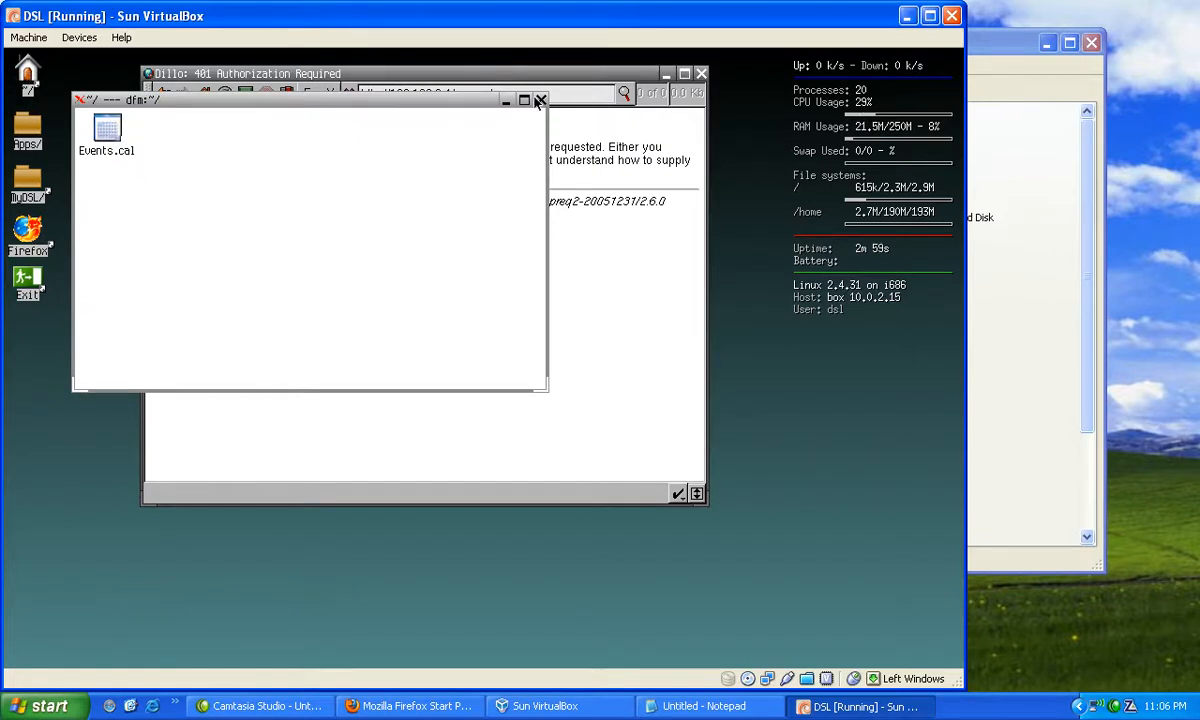
# Close the home folder file window showing Events.cal
pyautogui.click(540, 100)
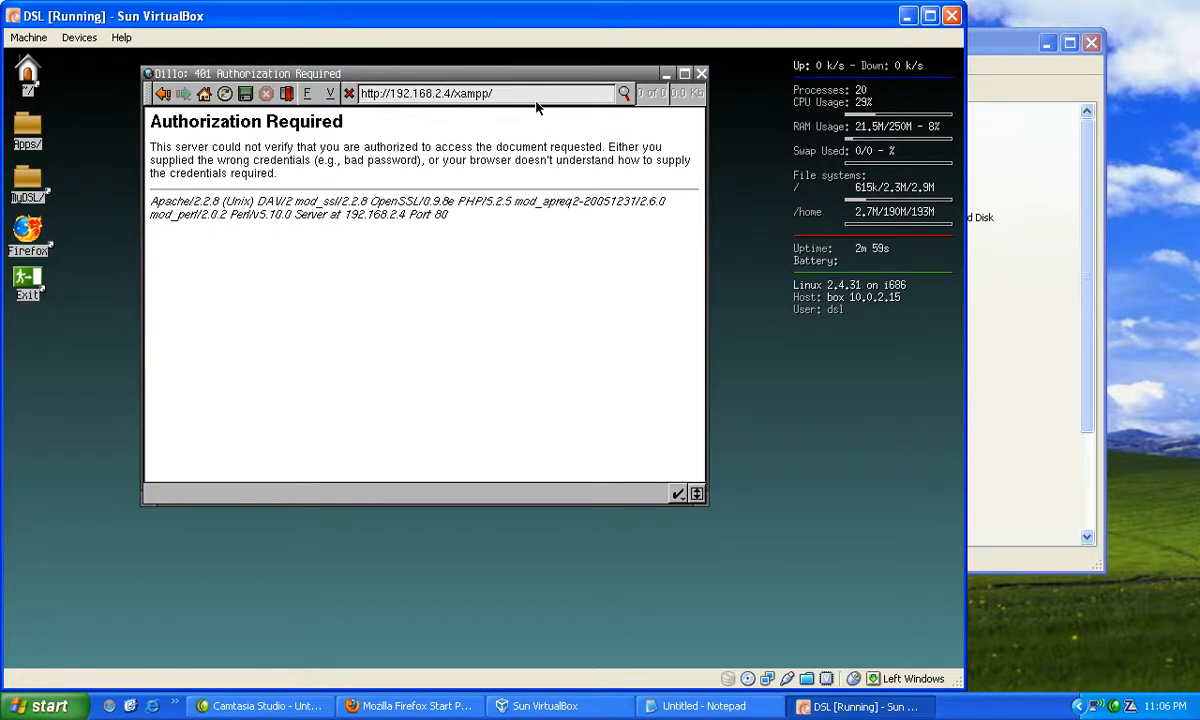